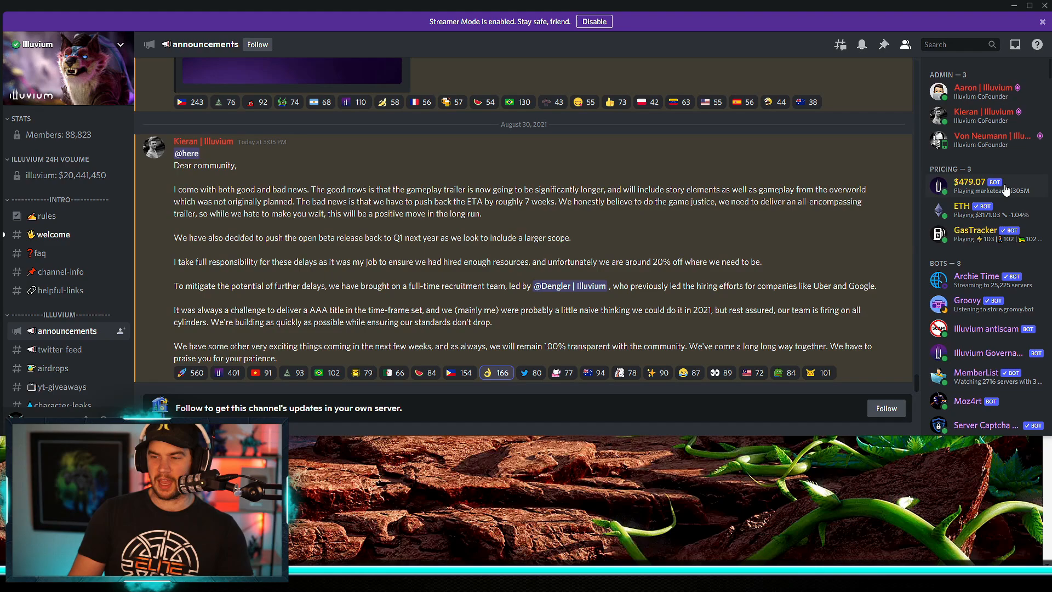
pyautogui.moveTo(979, 191)
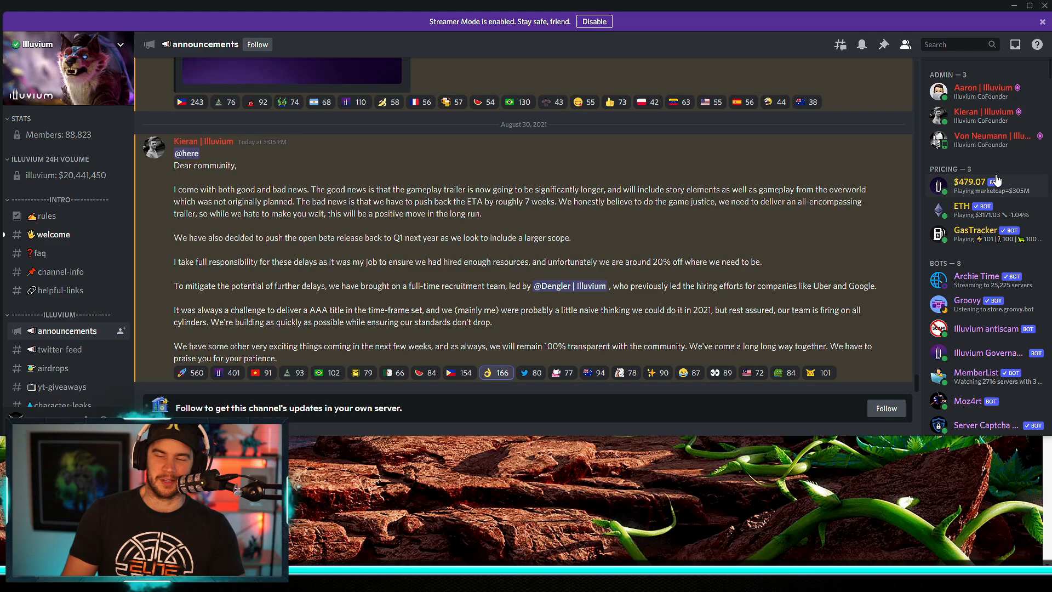
pyautogui.moveTo(866, 222)
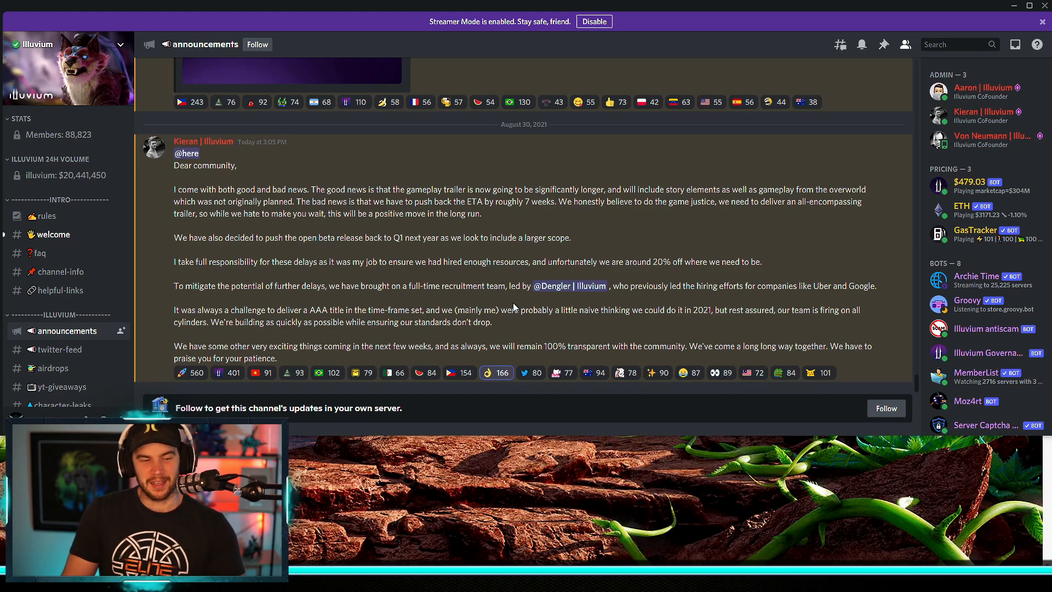
# Open #character-leaks and scroll through its commander render, environment art and gameplay clips
pyautogui.scroll(-3)
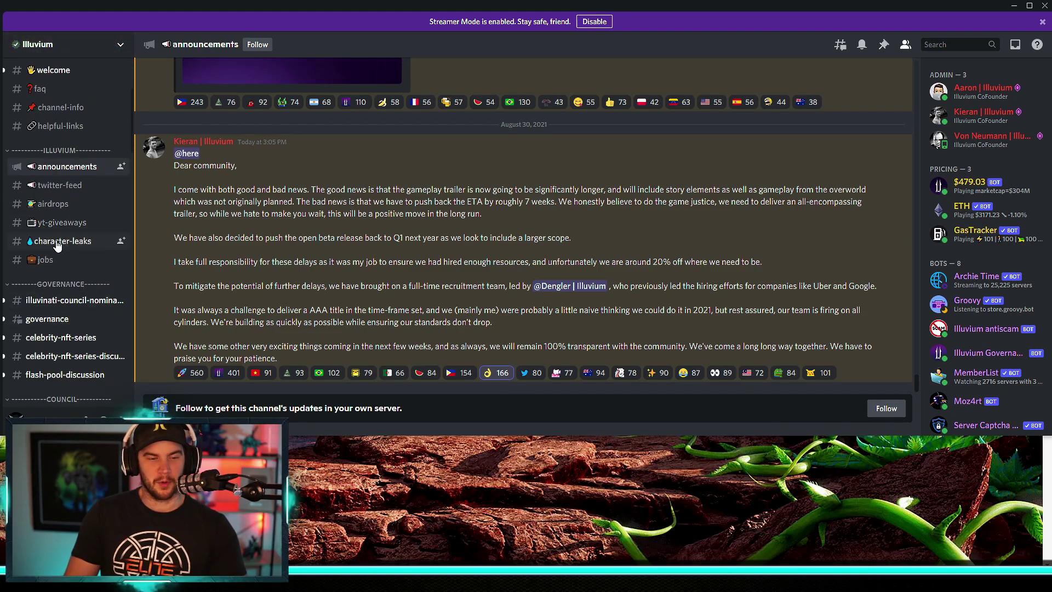
pyautogui.moveTo(66, 244)
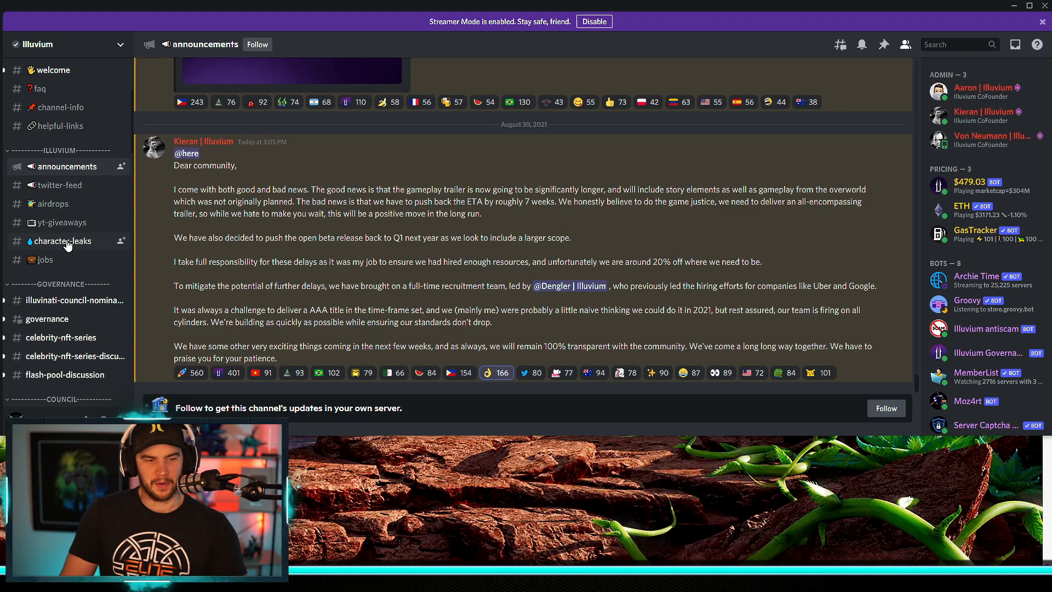
pyautogui.click(64, 241)
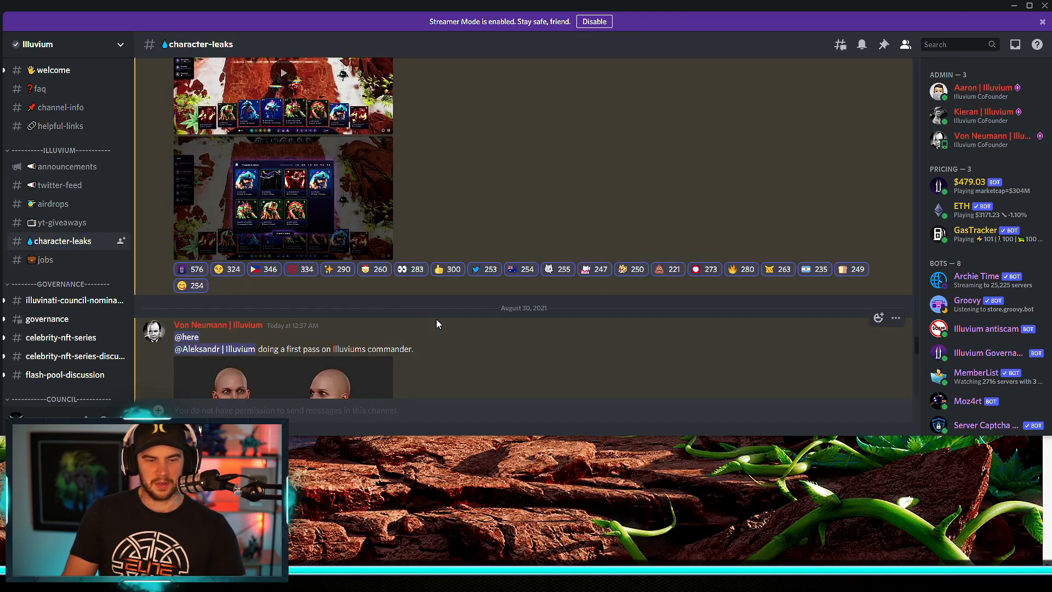
pyautogui.scroll(-3)
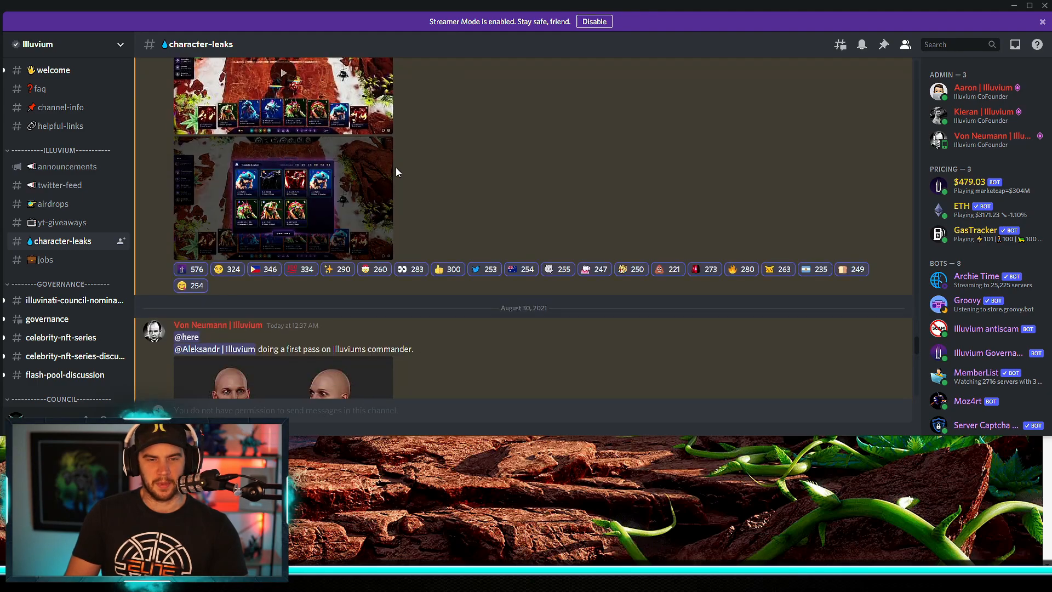
pyautogui.scroll(-3)
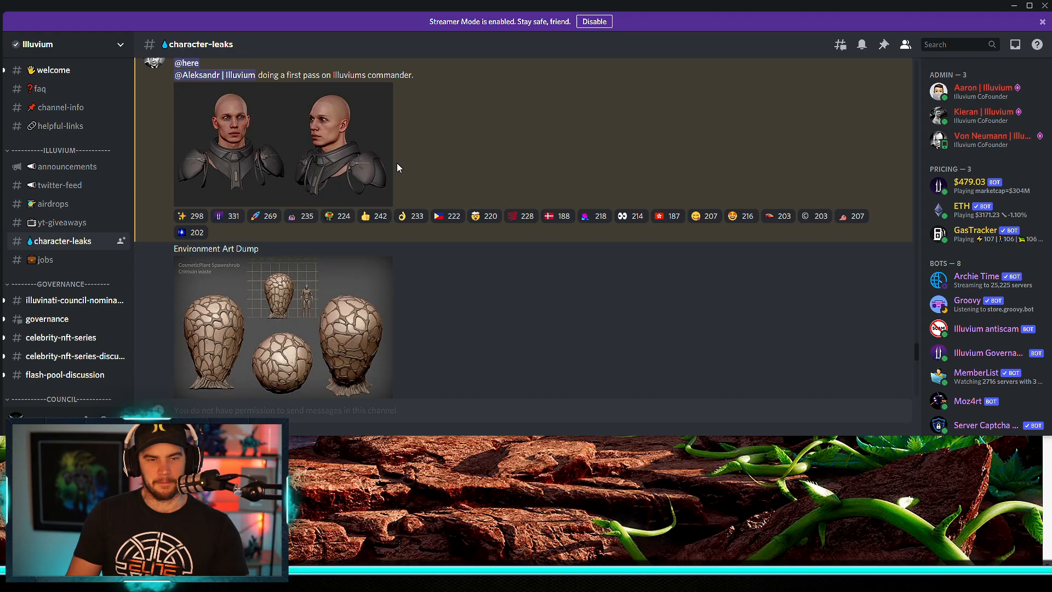
pyautogui.moveTo(426, 148)
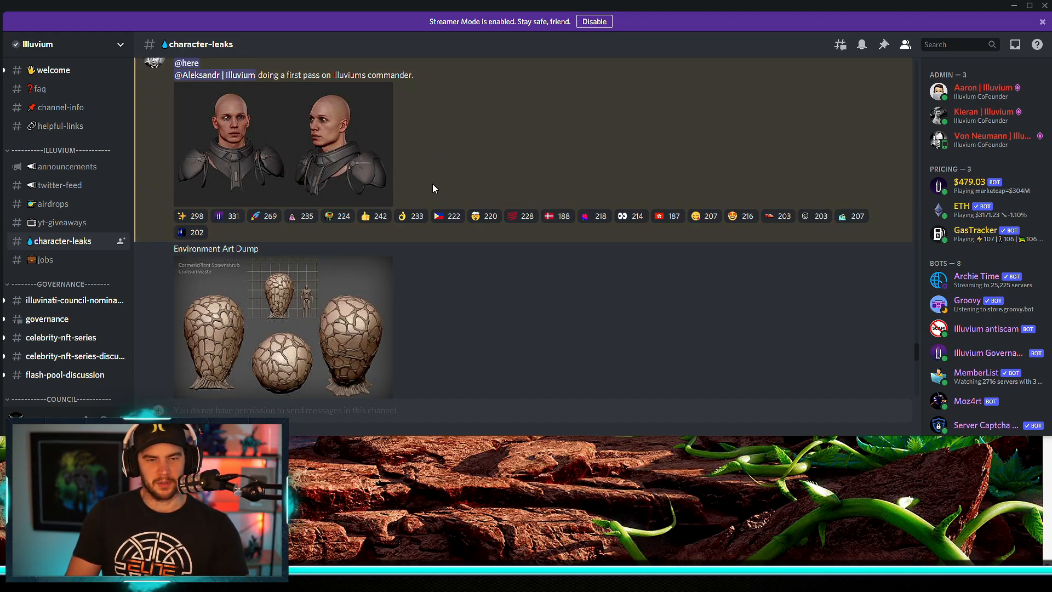
pyautogui.scroll(-3)
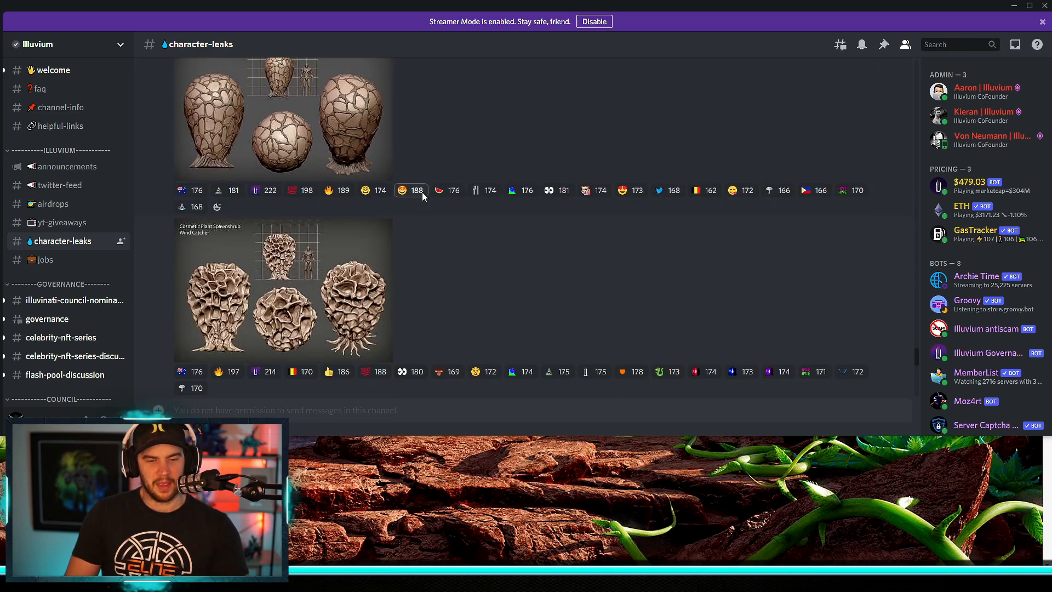
pyautogui.scroll(-3)
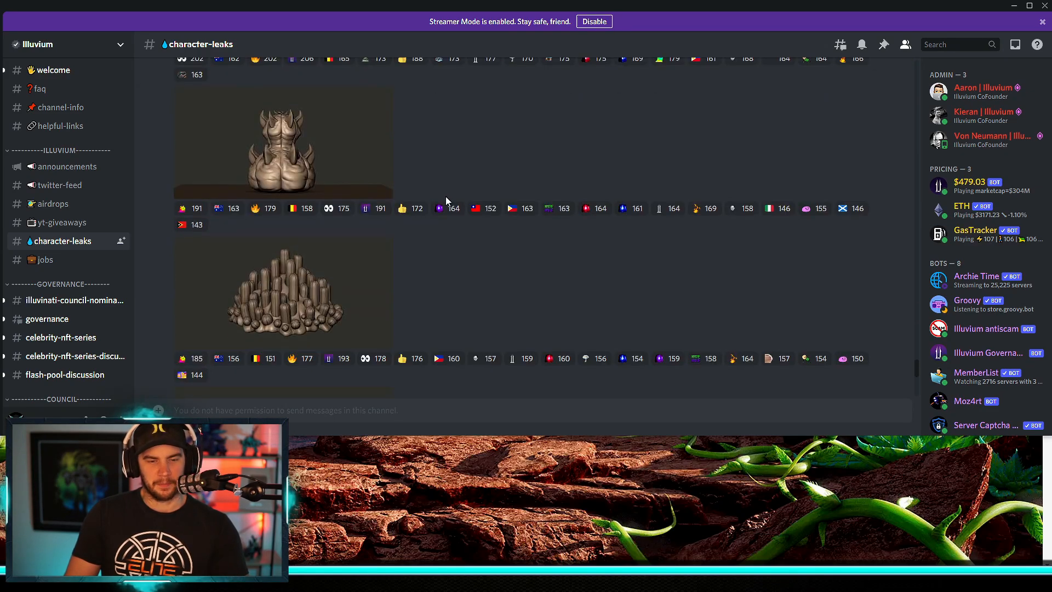
pyautogui.scroll(-3)
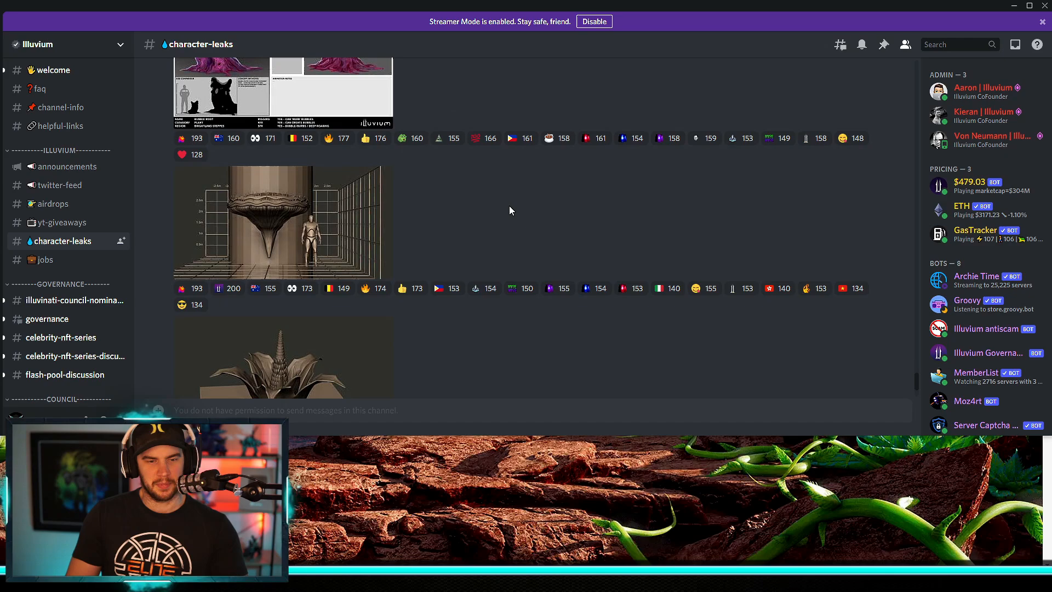
pyautogui.scroll(-3)
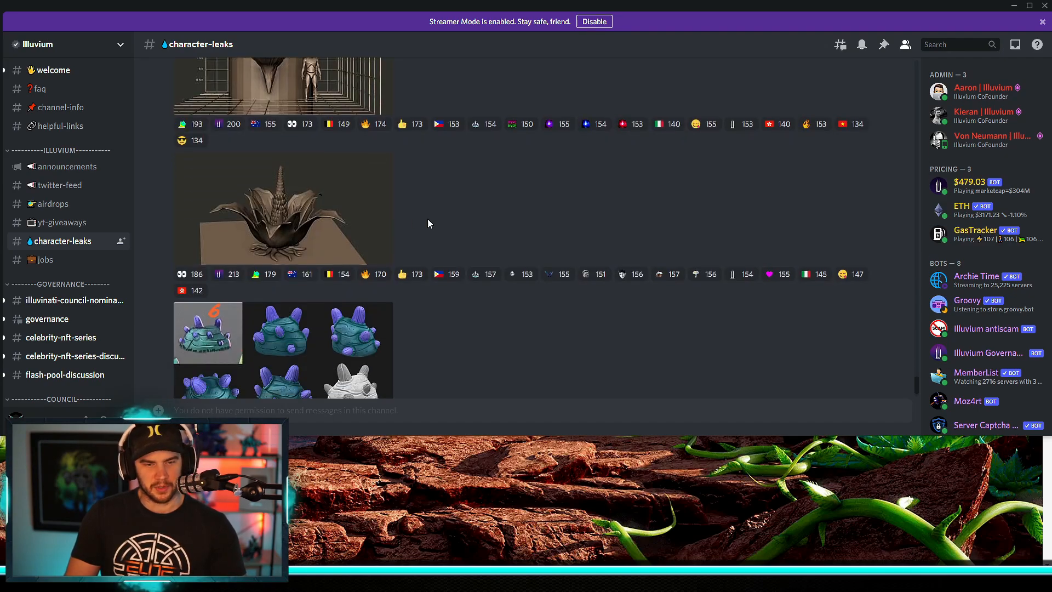
pyautogui.scroll(-3)
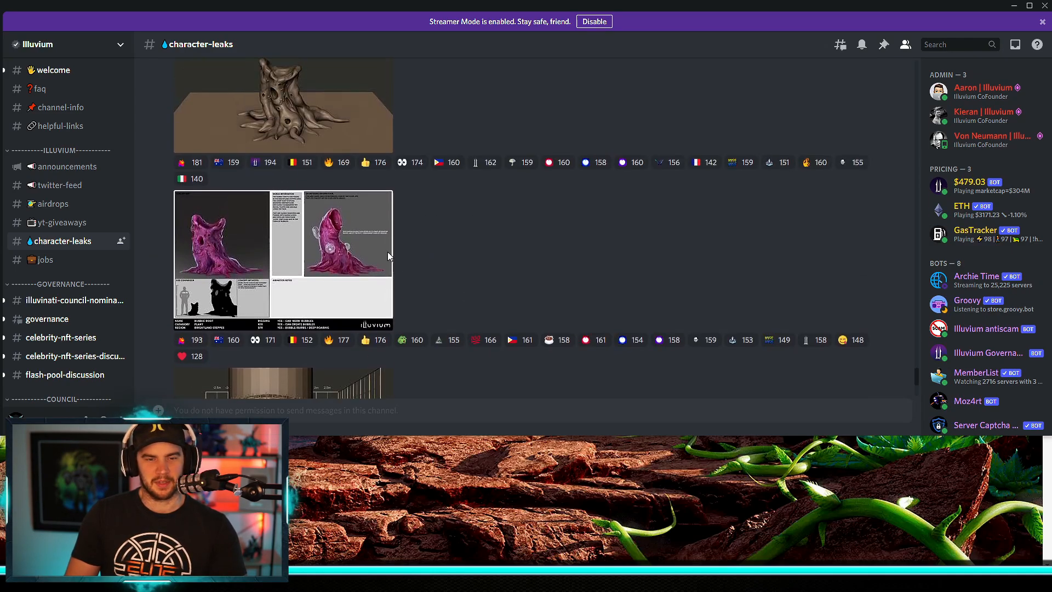
pyautogui.scroll(-3)
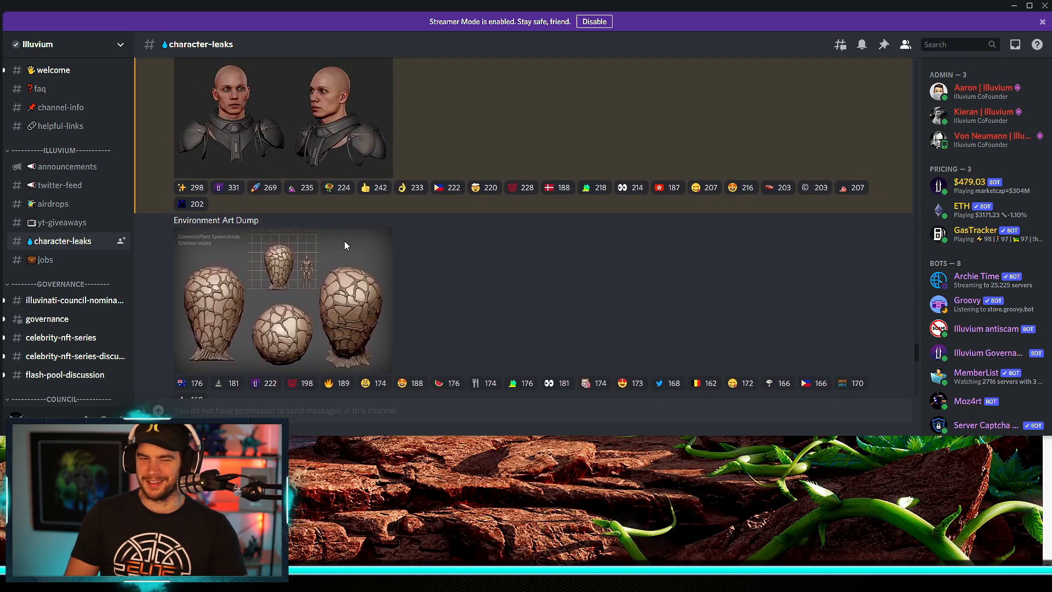
pyautogui.scroll(-3)
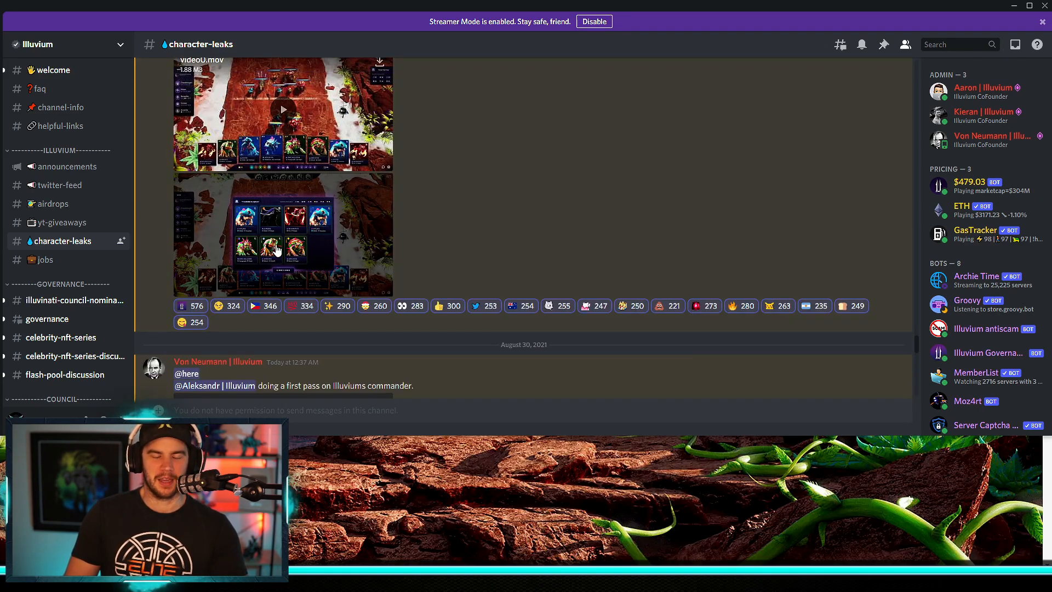
pyautogui.moveTo(838, 253)
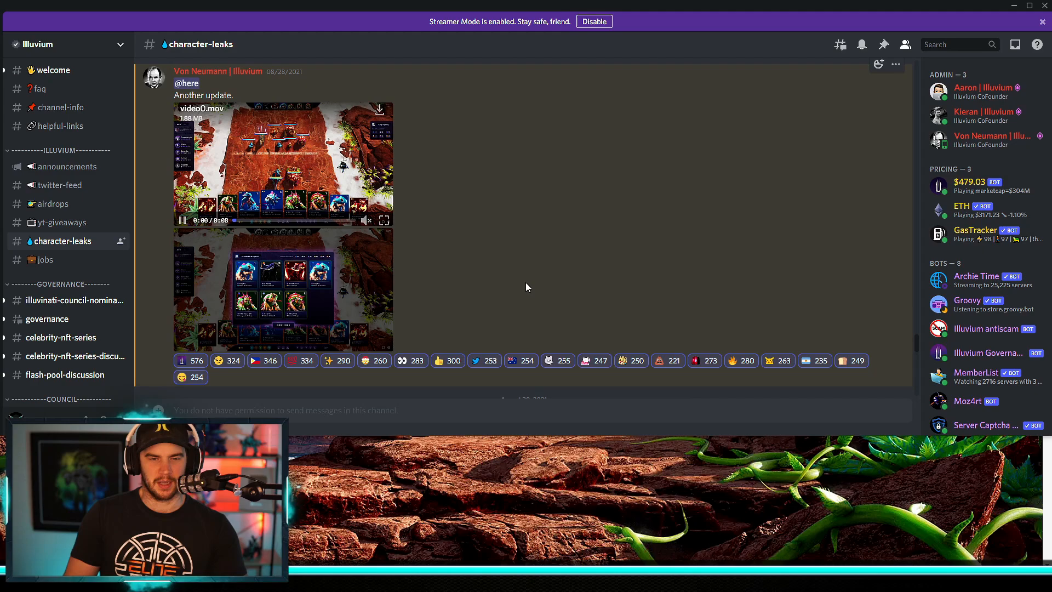
# Open the gameplay clip from the 'Another update' post full-screen
pyautogui.click(384, 220)
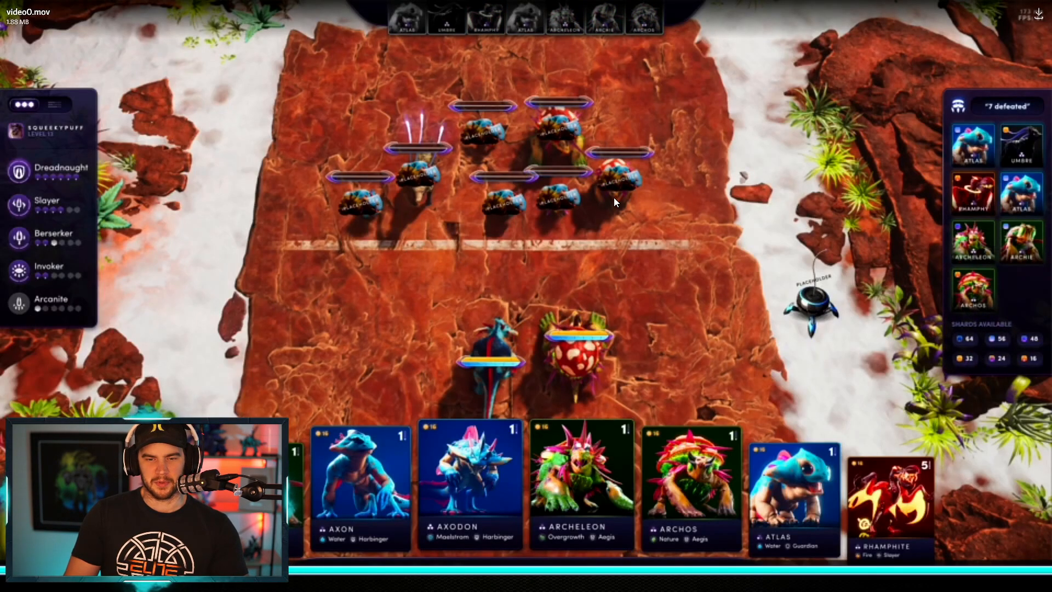
pyautogui.moveTo(603, 245)
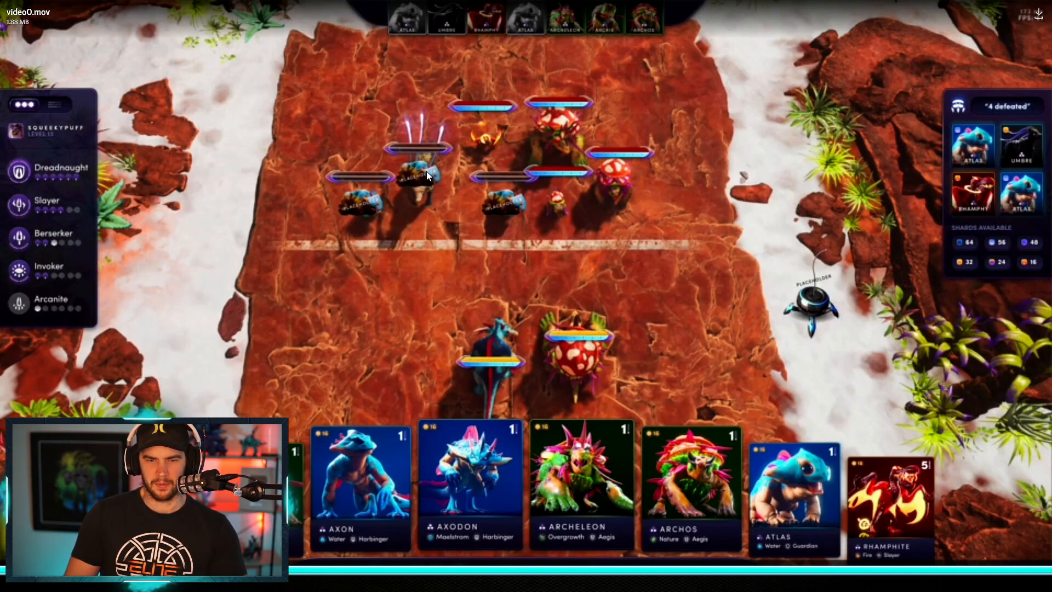
pyautogui.moveTo(752, 87)
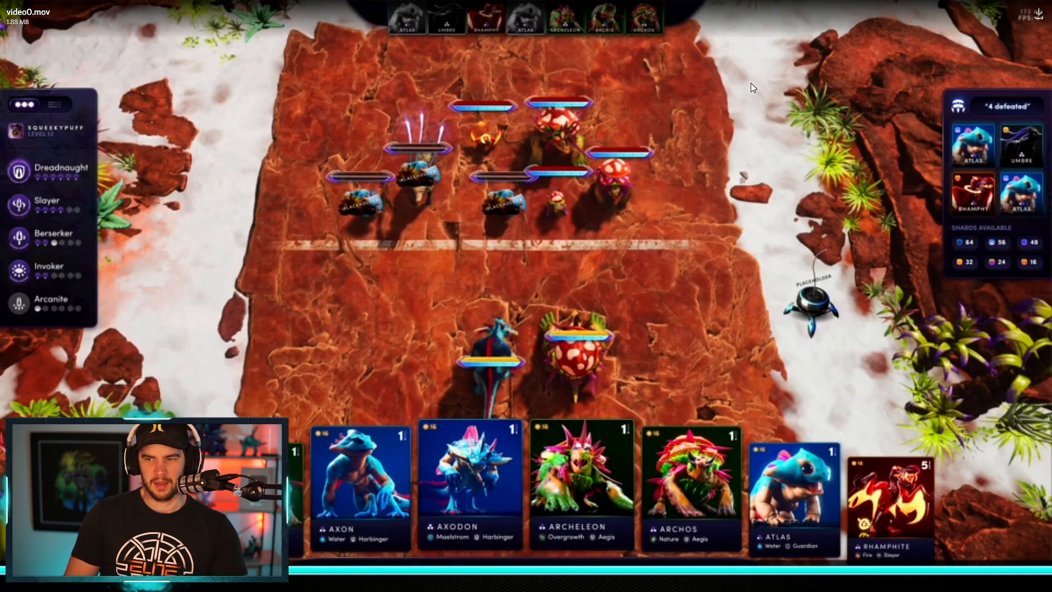
pyautogui.moveTo(1013, 115)
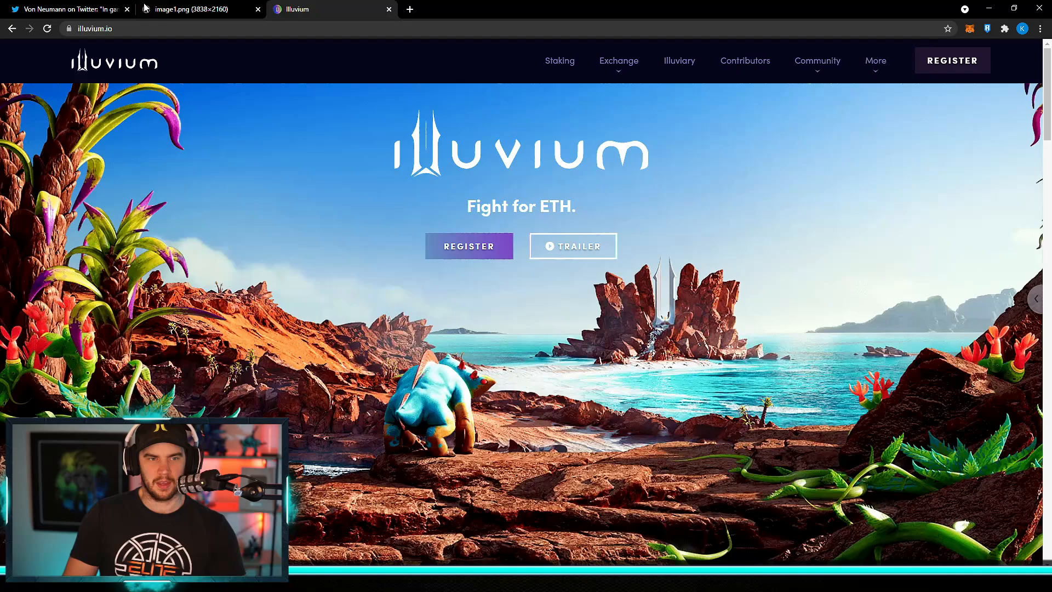
# Switch to the image1.png tab and scroll over the '7 available to capture' screen
pyautogui.click(197, 10)
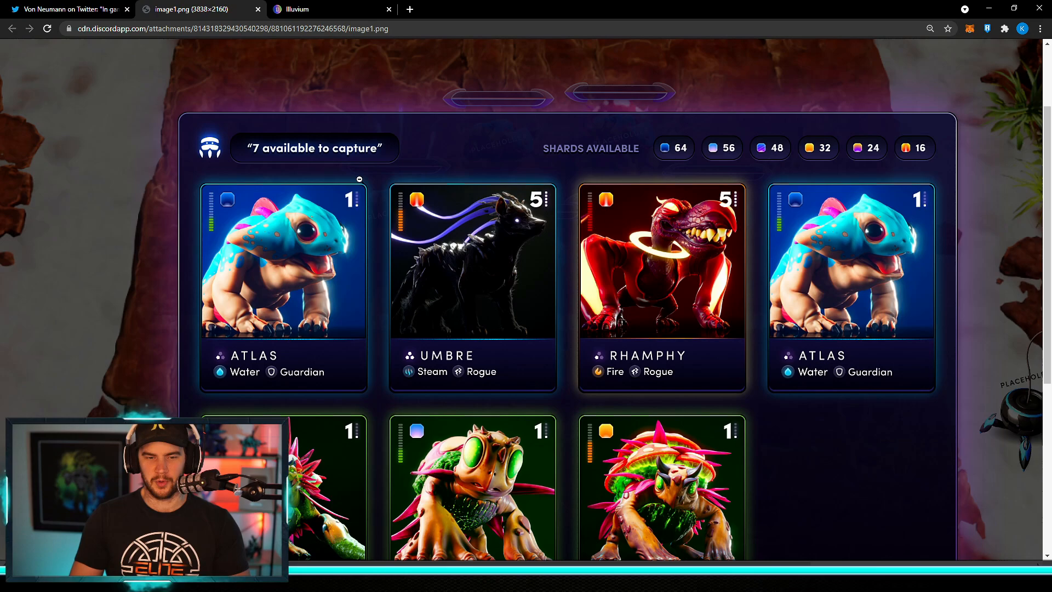
pyautogui.scroll(-3)
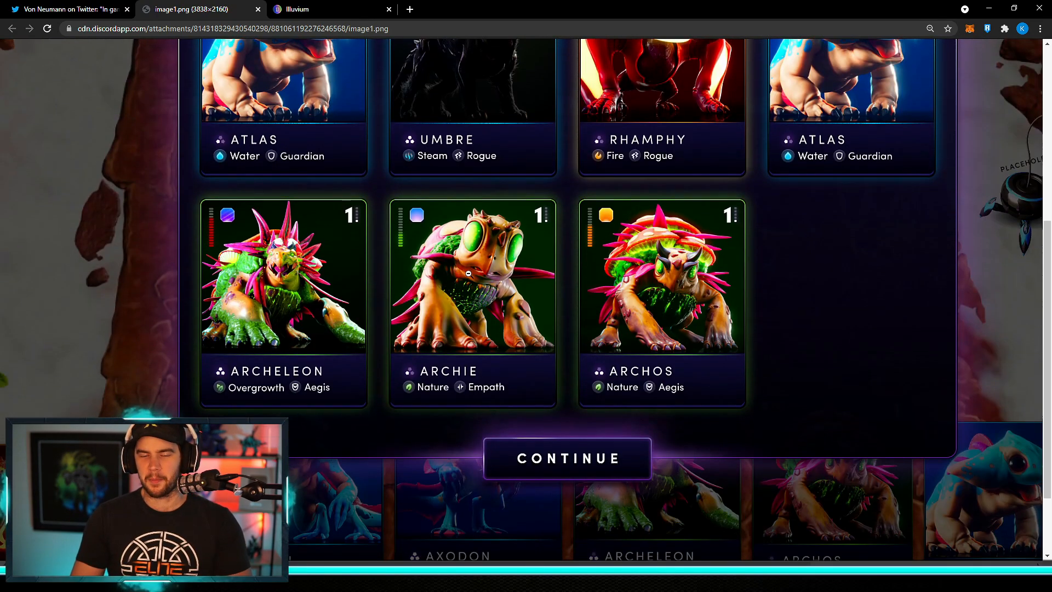
pyautogui.scroll(3)
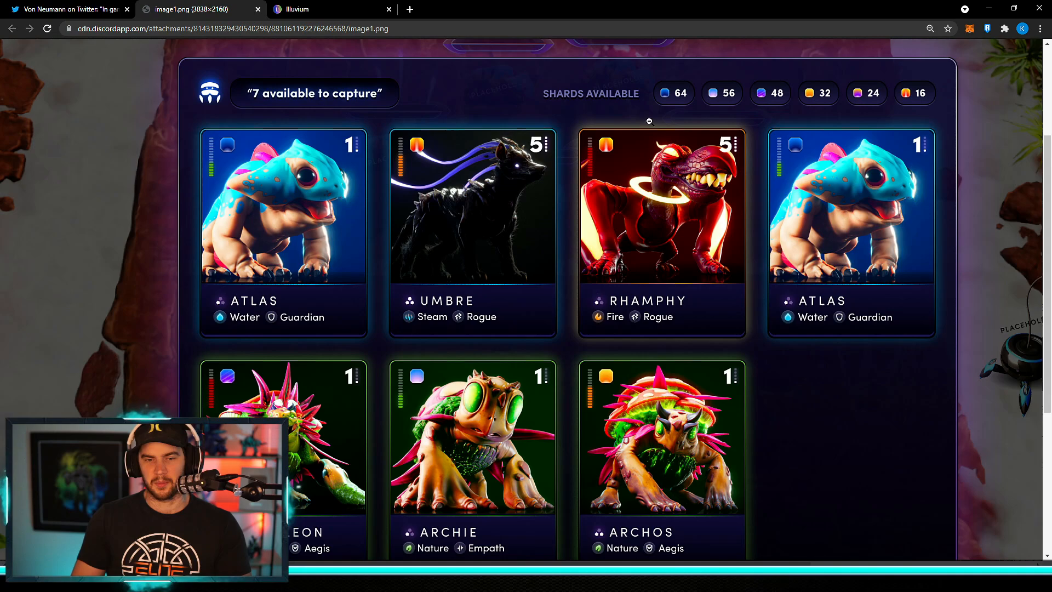
pyautogui.moveTo(634, 224)
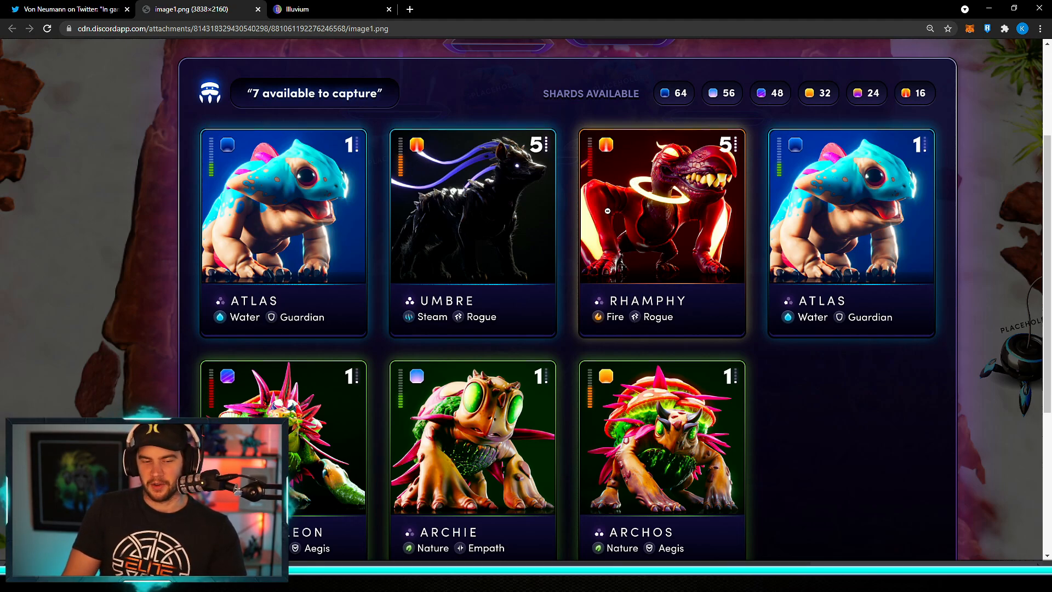
pyautogui.scroll(-3)
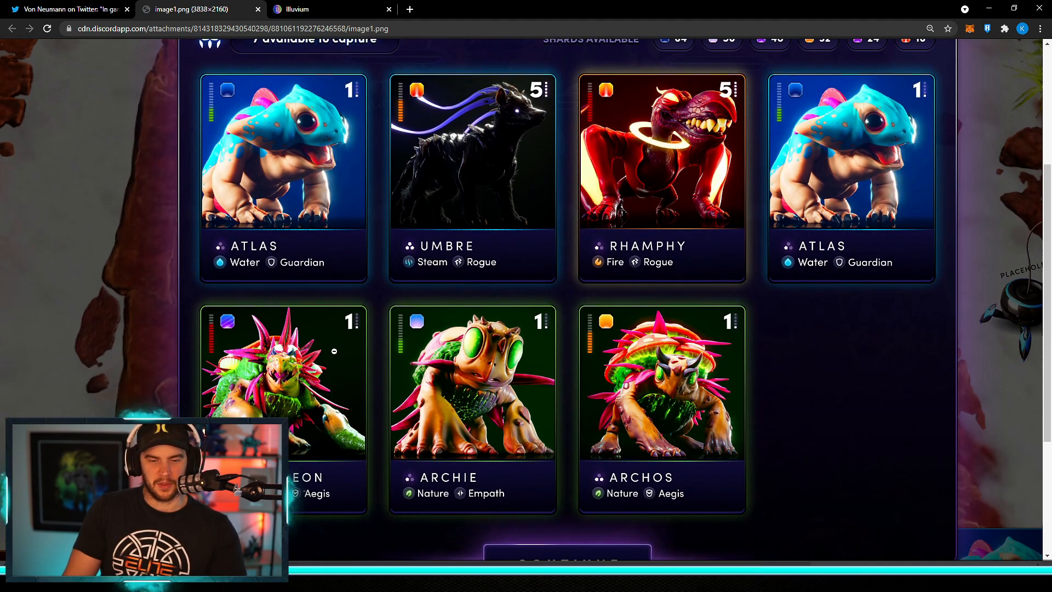
pyautogui.moveTo(630, 341)
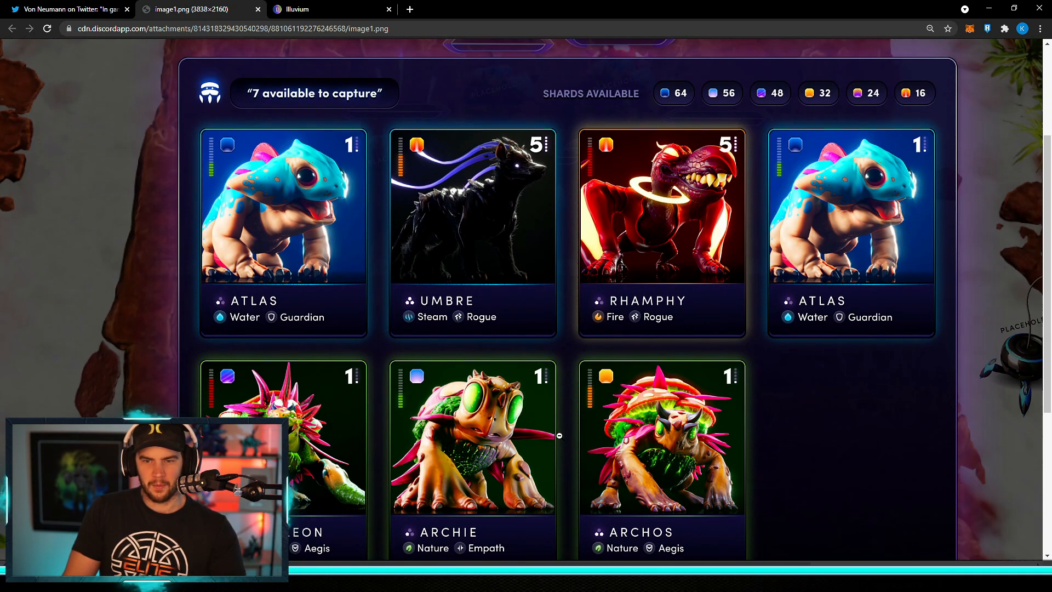
pyautogui.scroll(-3)
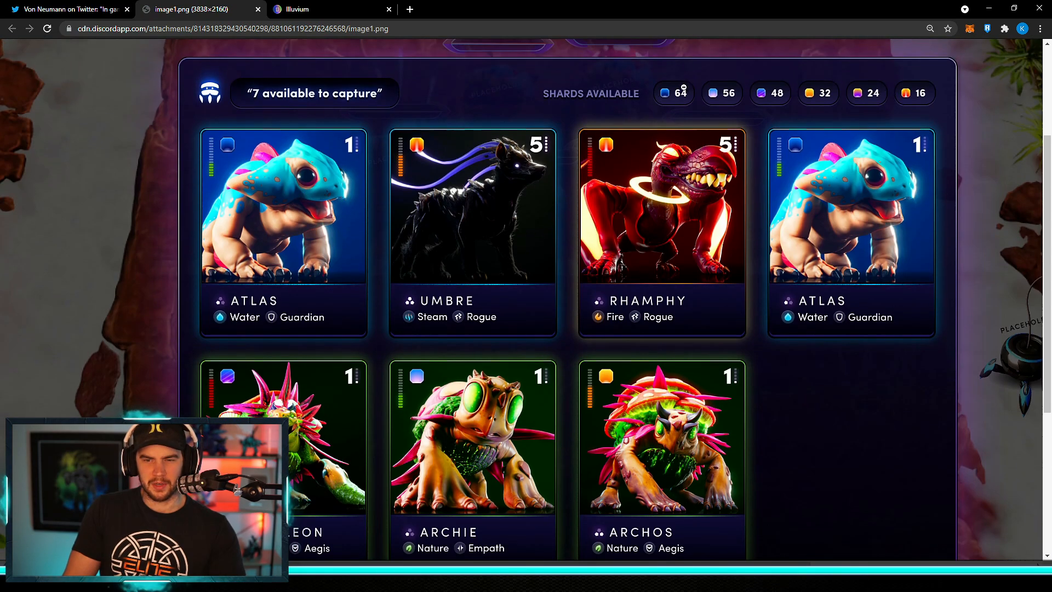
pyautogui.scroll(-3)
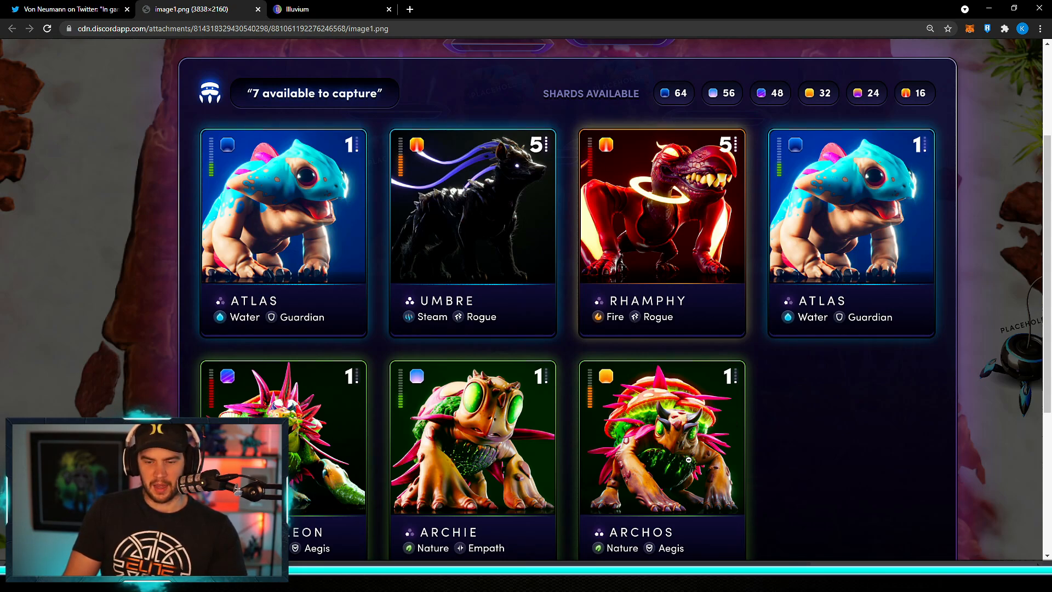
pyautogui.moveTo(801, 92)
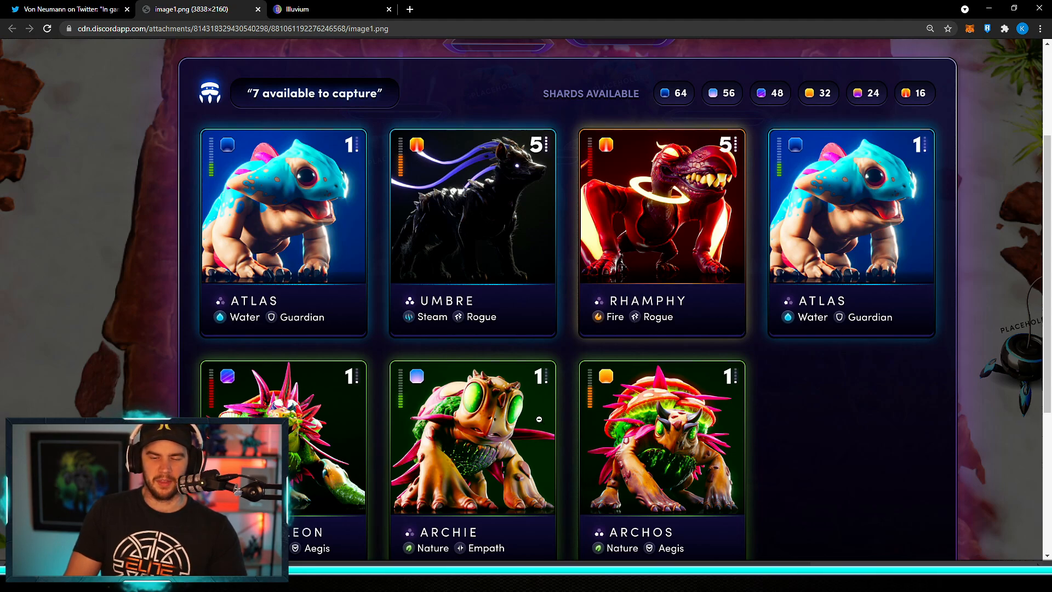
pyautogui.scroll(-3)
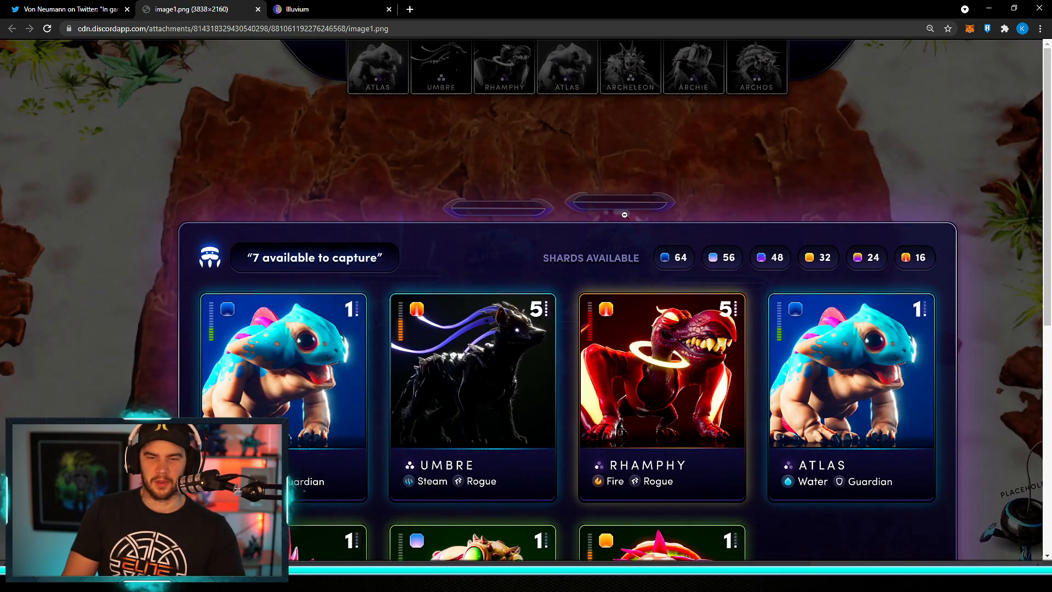
pyautogui.scroll(-3)
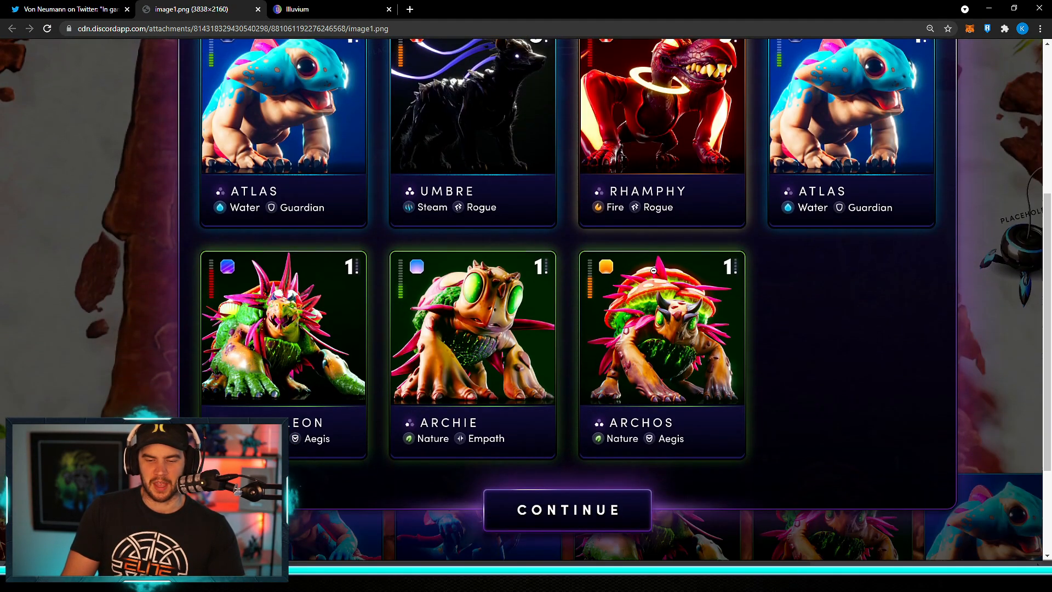
pyautogui.scroll(3)
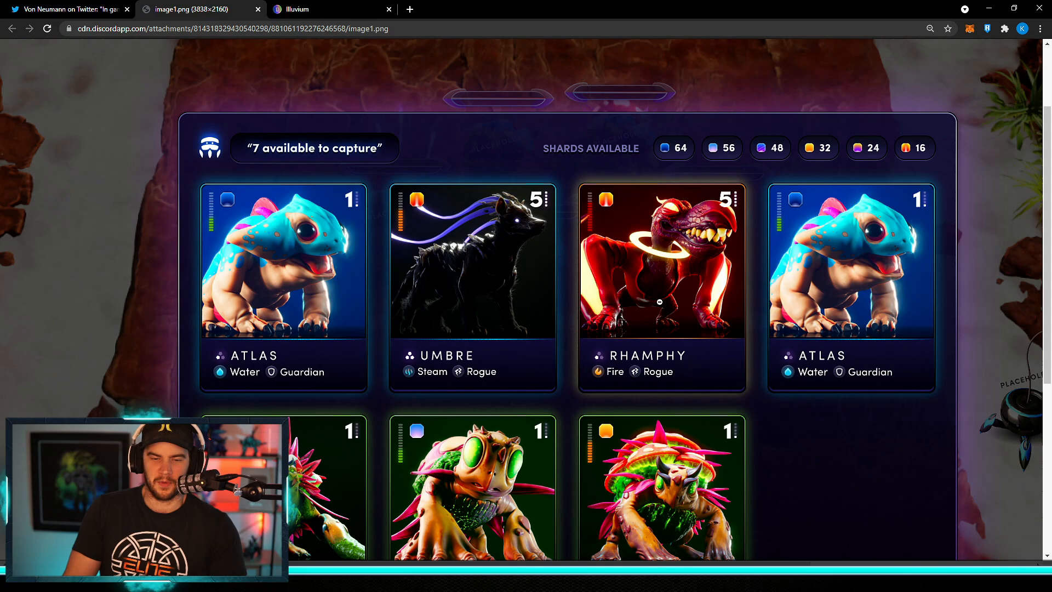
pyautogui.scroll(-3)
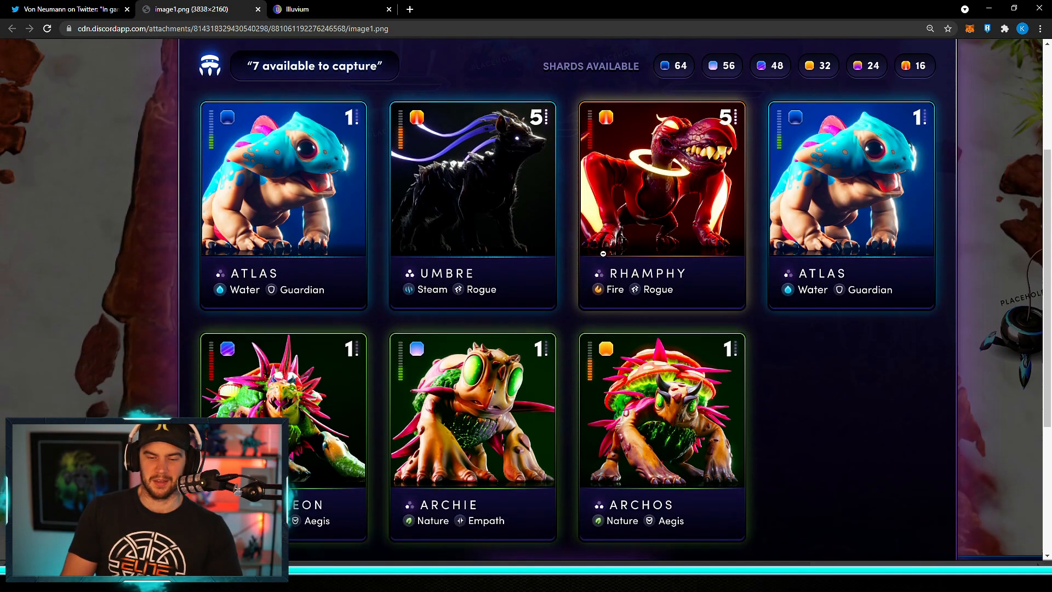
pyautogui.scroll(-3)
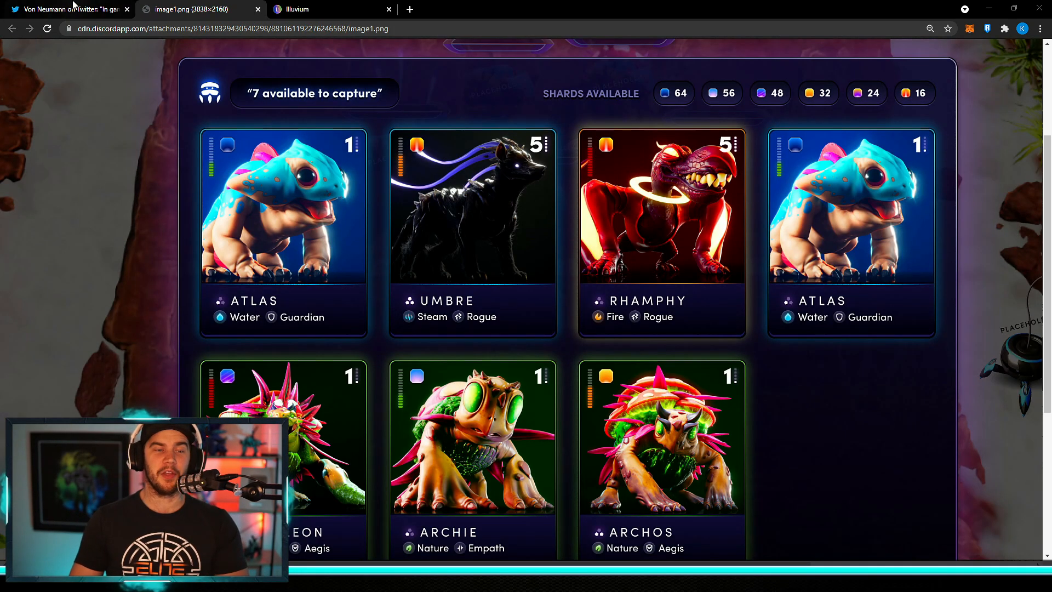
# View Von Neumann's holographic Rhamphyre shard tweet, briefly checking the capture-screen image tab
pyautogui.click(71, 9)
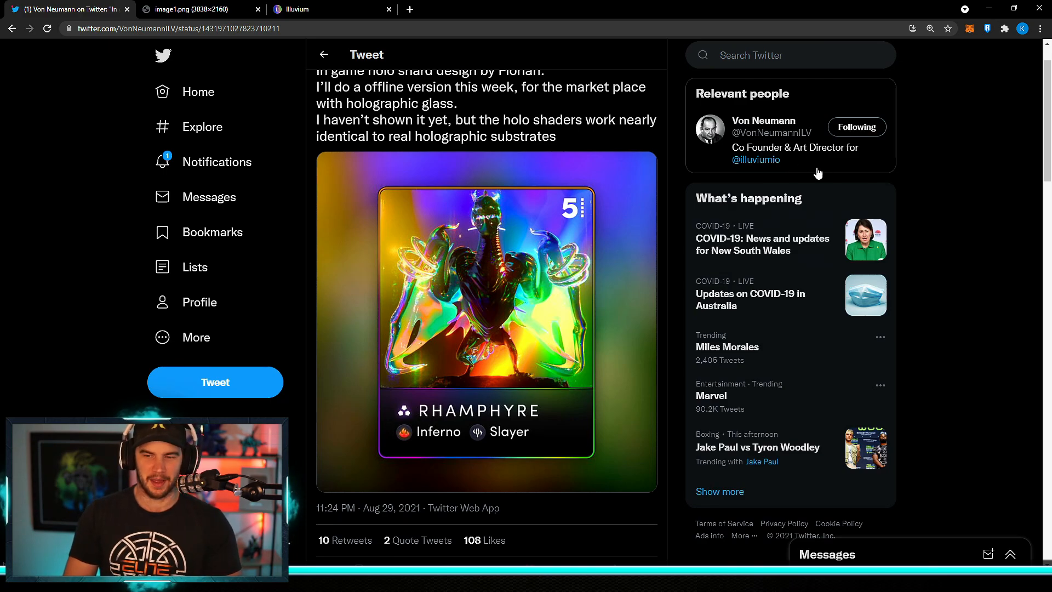
pyautogui.moveTo(697, 211)
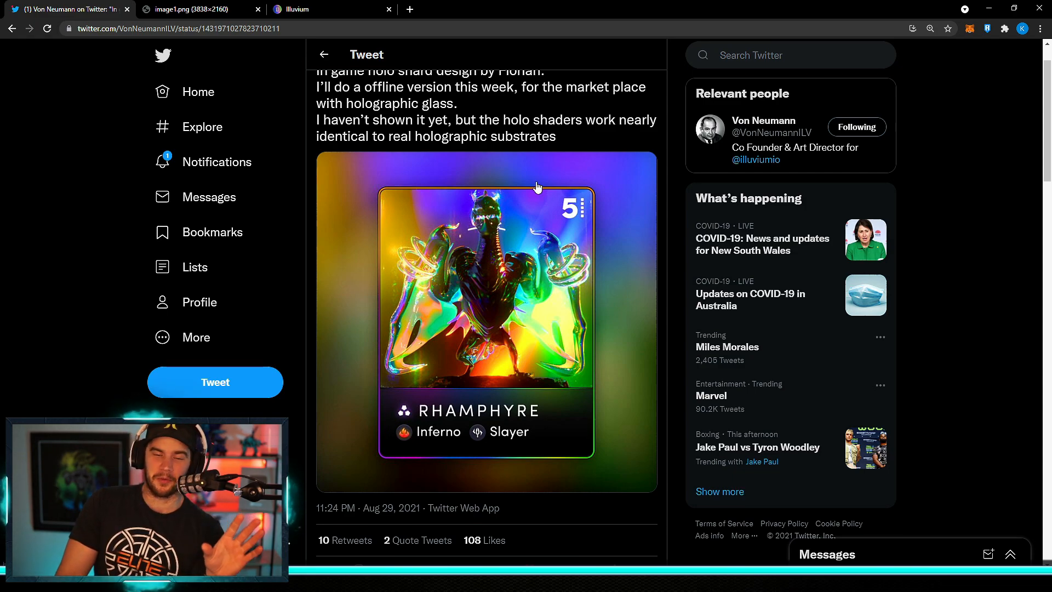
pyautogui.moveTo(545, 190)
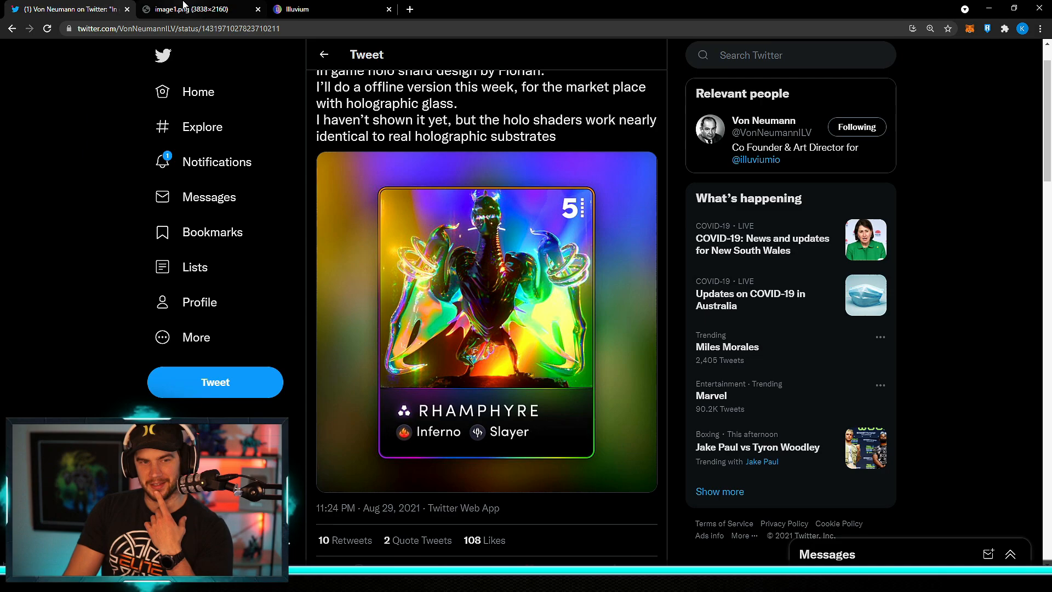
pyautogui.click(187, 9)
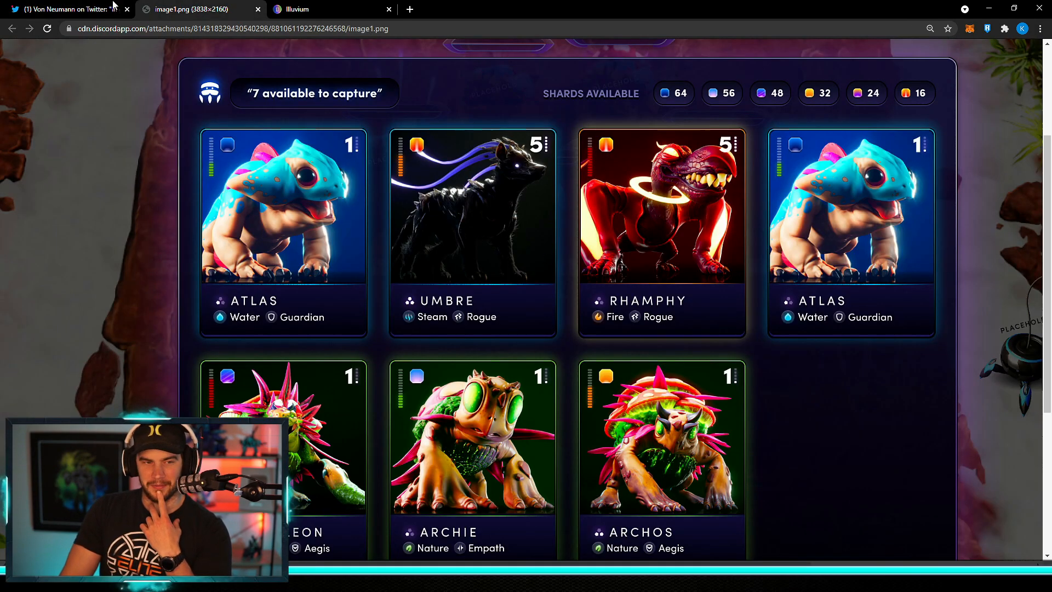
pyautogui.click(66, 9)
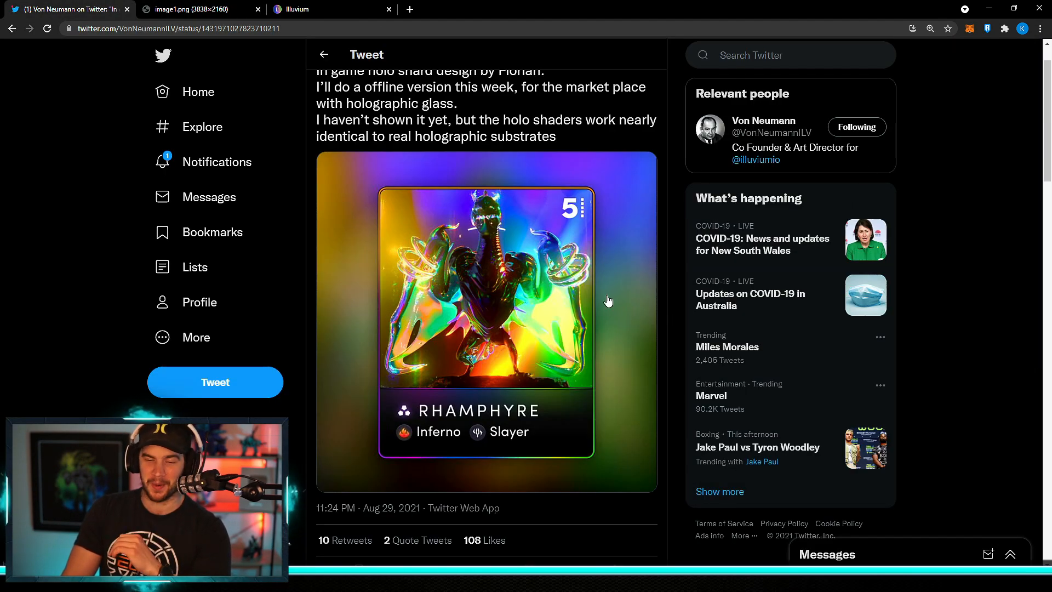